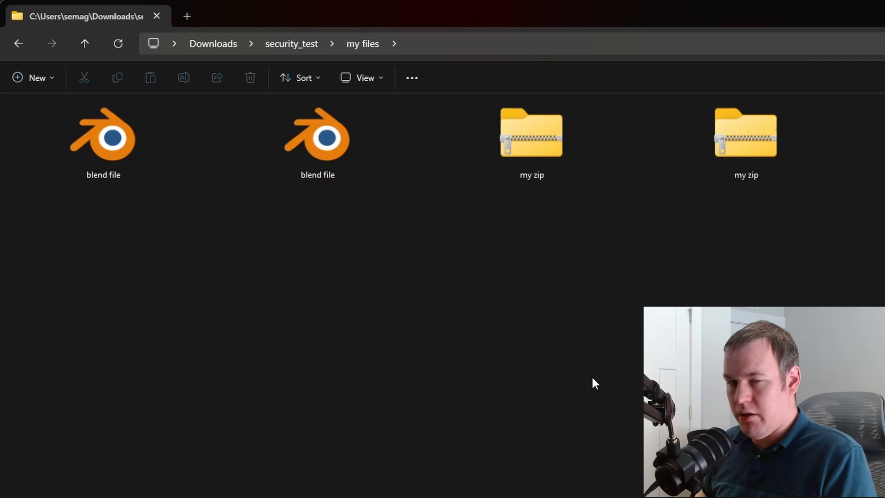
Compare the look-alike blend files and zip archives while extensions are still hidden
left_click(317, 135)
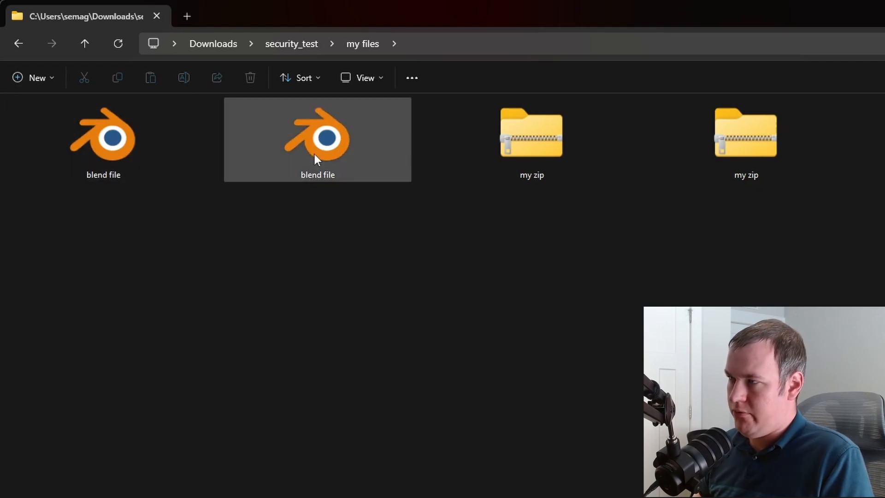
left_click(338, 248)
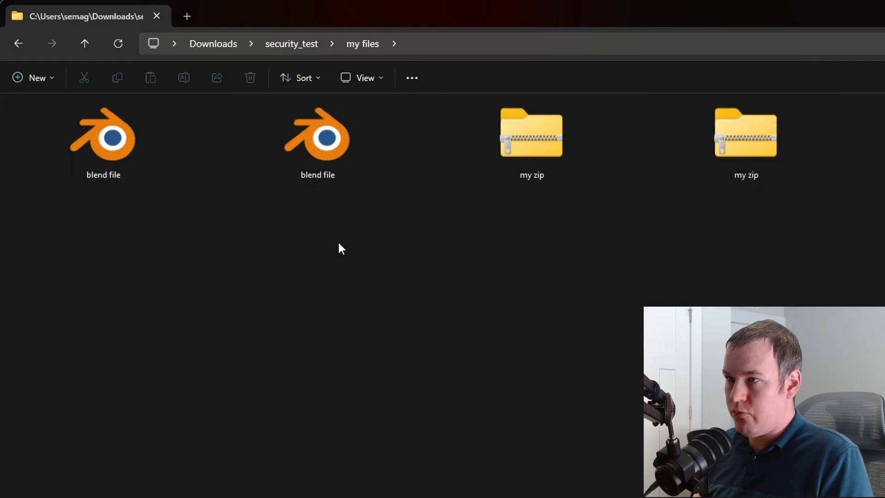
left_click(102, 136)
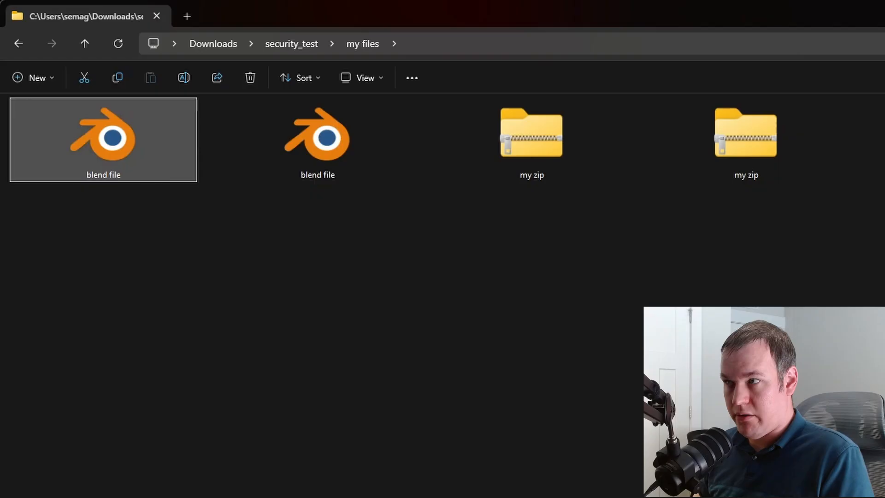
left_click(317, 135)
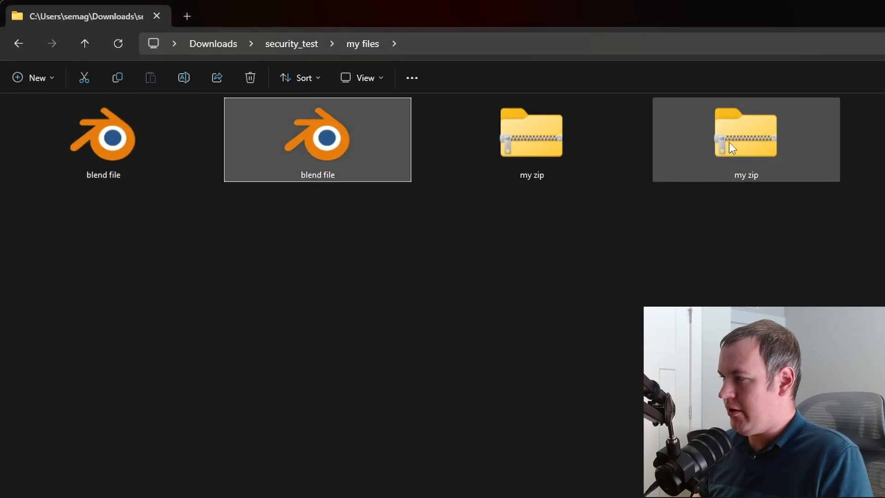
left_click(745, 136)
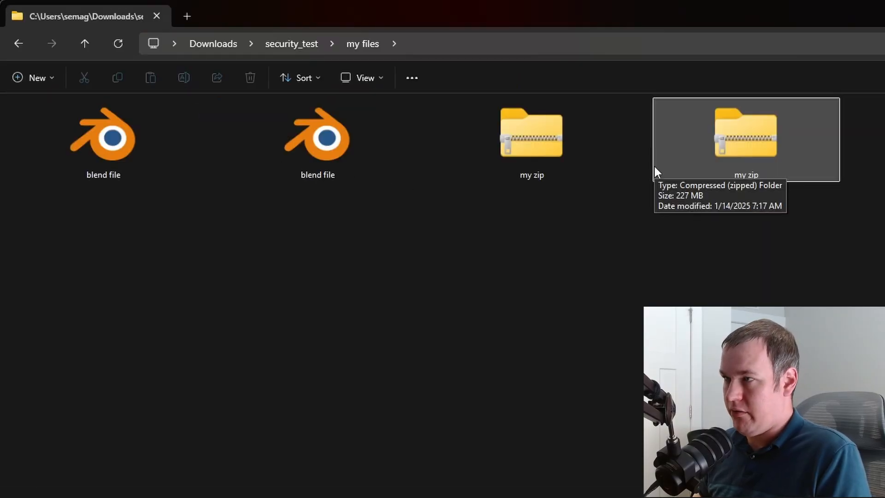
mouse_move(317, 135)
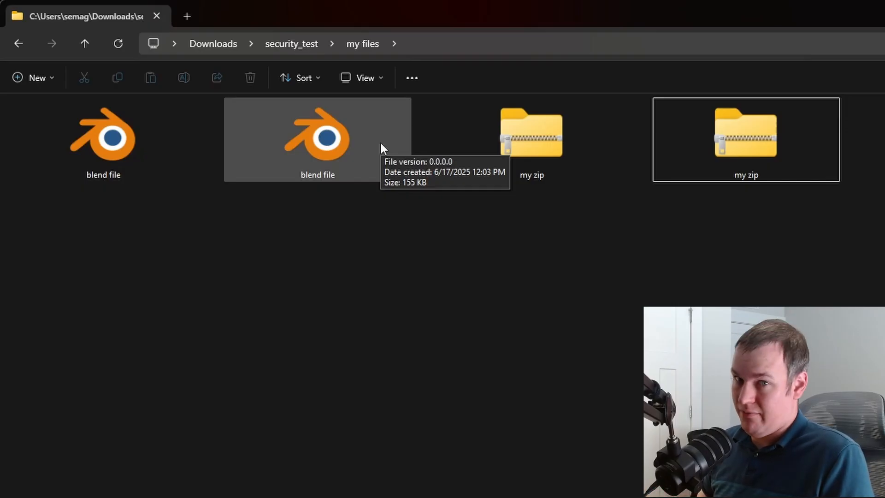
mouse_move(417, 321)
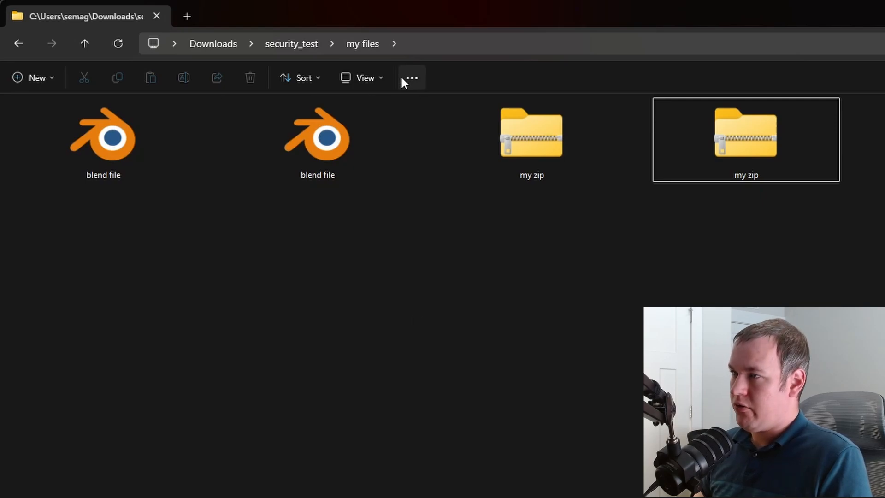
Show file name extensions, exposing blend file.exe and my zip.exe beside the real .blend and .zip
left_click(364, 77)
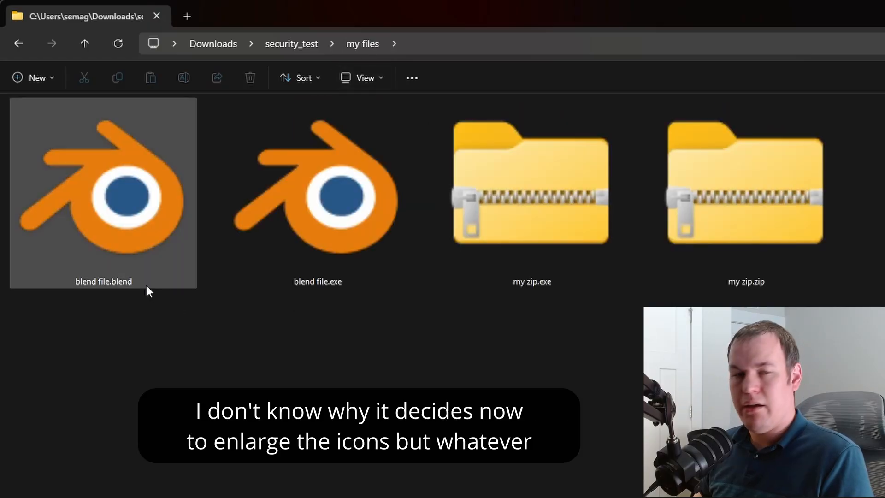
left_click(317, 192)
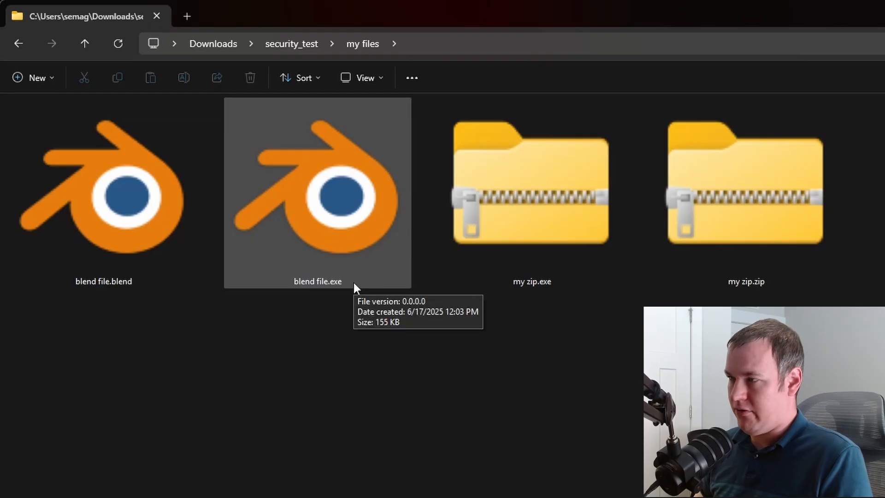
left_click(746, 192)
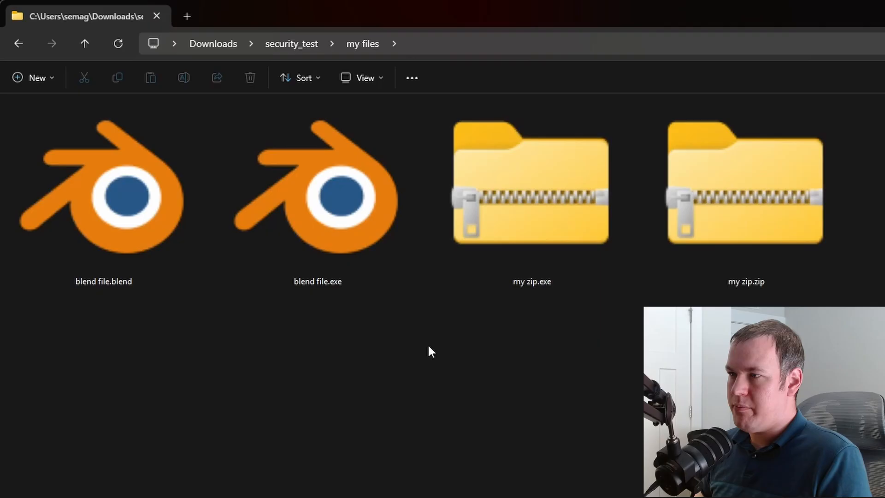
left_click(103, 192)
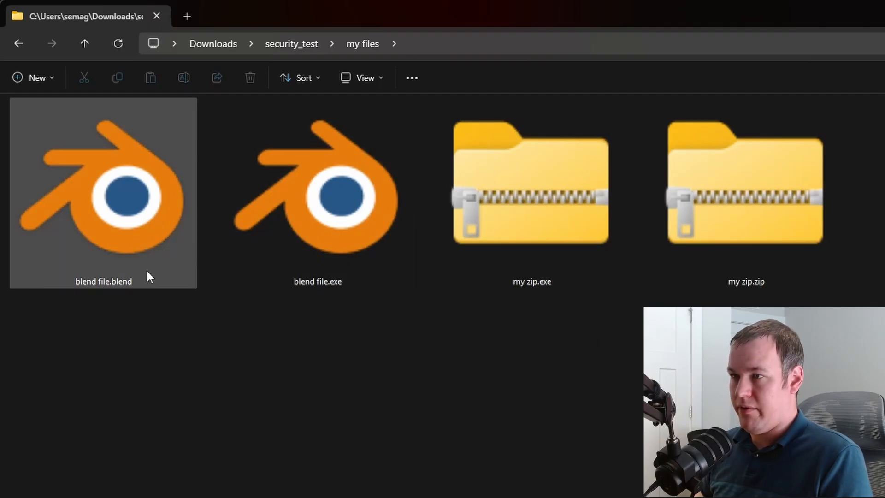
left_click(317, 191)
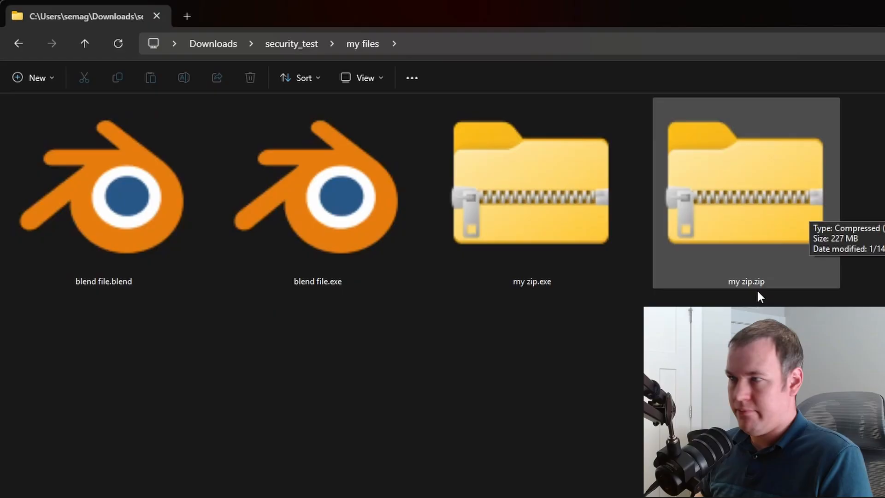
double_click(103, 189)
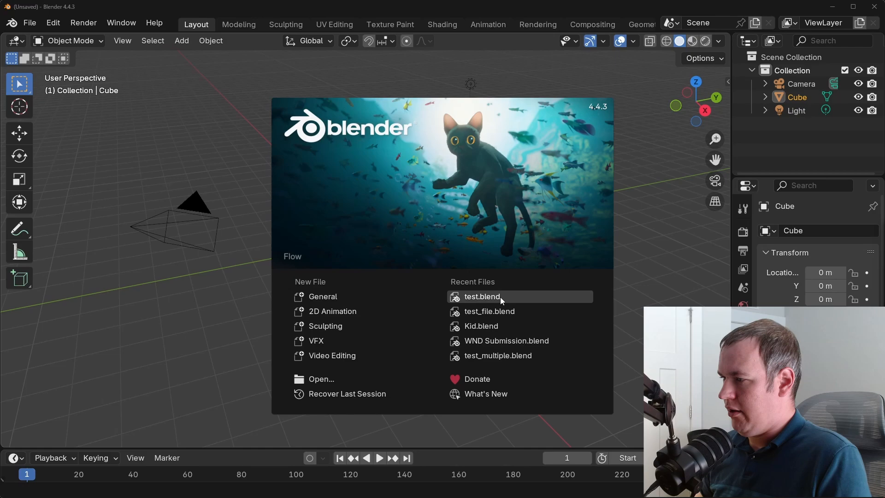
Open test.blend from Recent Files and ignore the auto-execution warning, leaving its script unrun
left_click(481, 296)
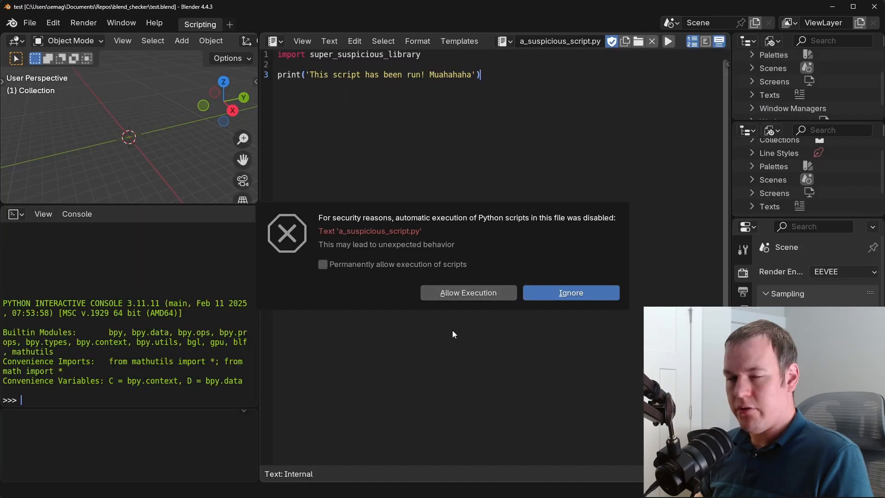
mouse_move(514, 233)
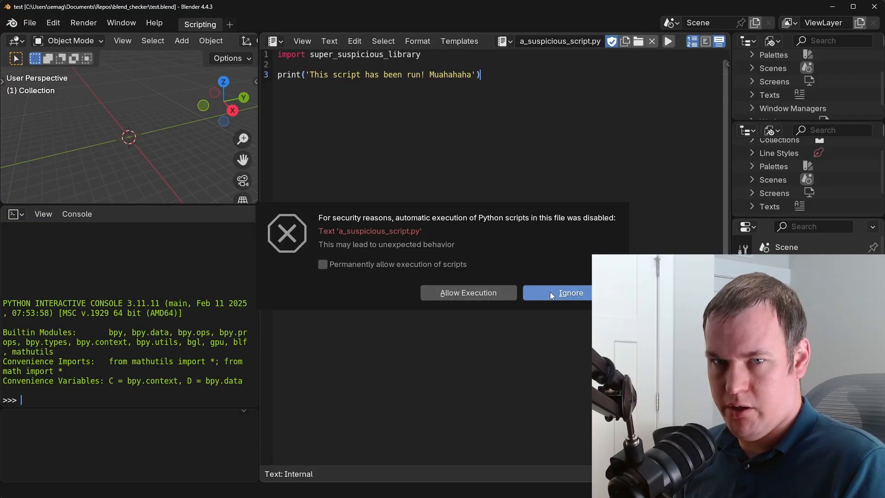
left_click(570, 292)
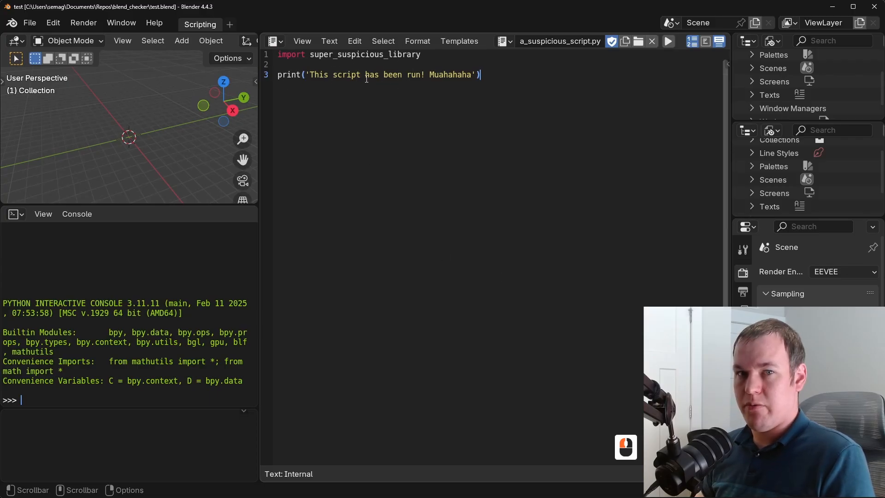
mouse_move(486, 104)
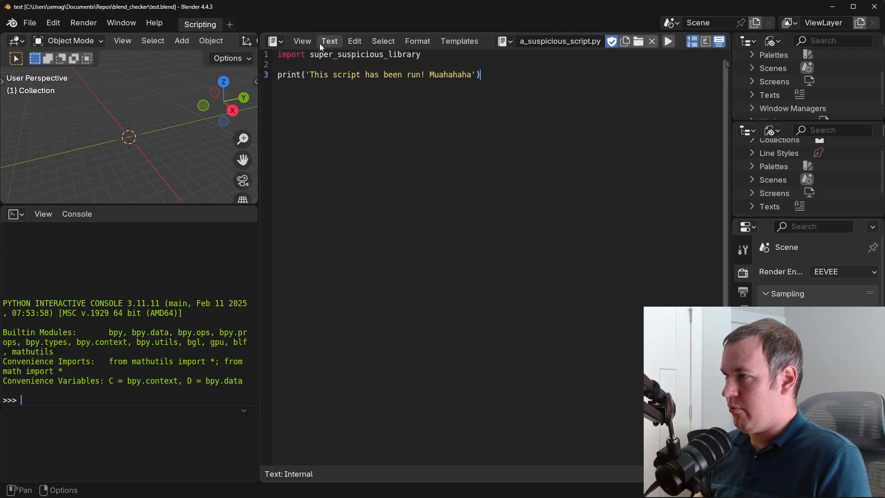
left_click(328, 40)
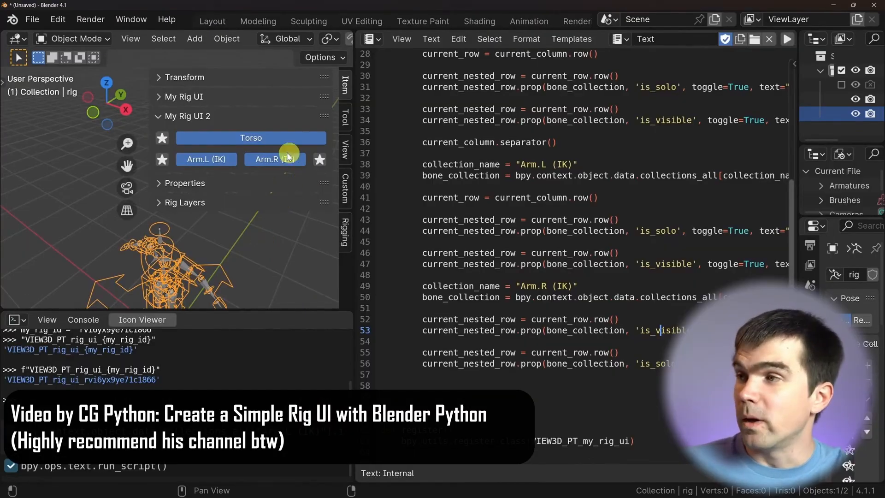
mouse_move(206, 160)
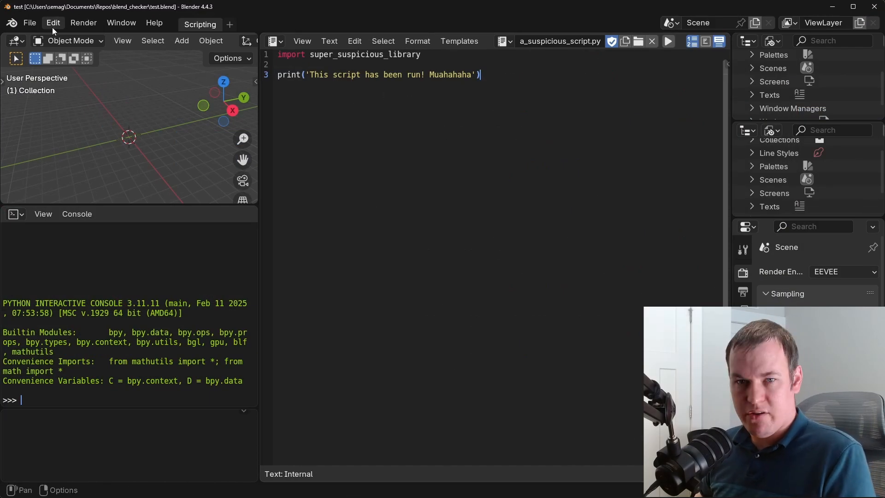
Enable Auto Run Python Scripts under Save & Load preferences and start adding an Excluded Path
left_click(52, 22)
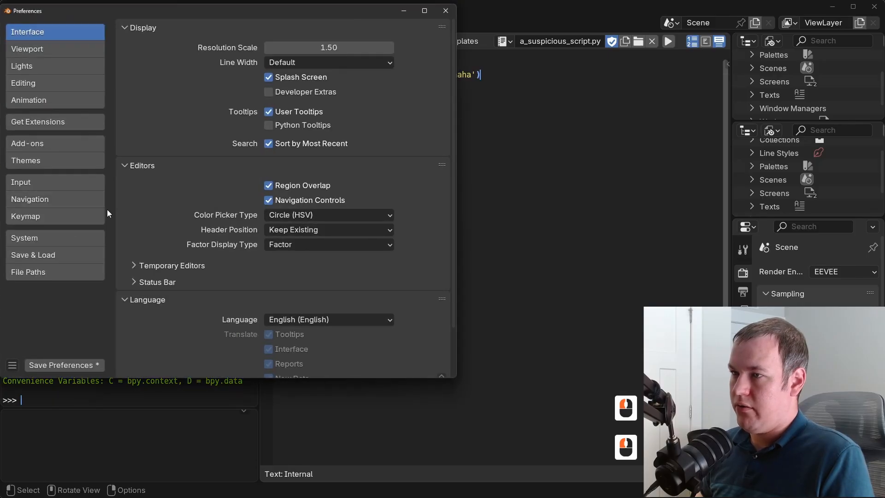
left_click(54, 255)
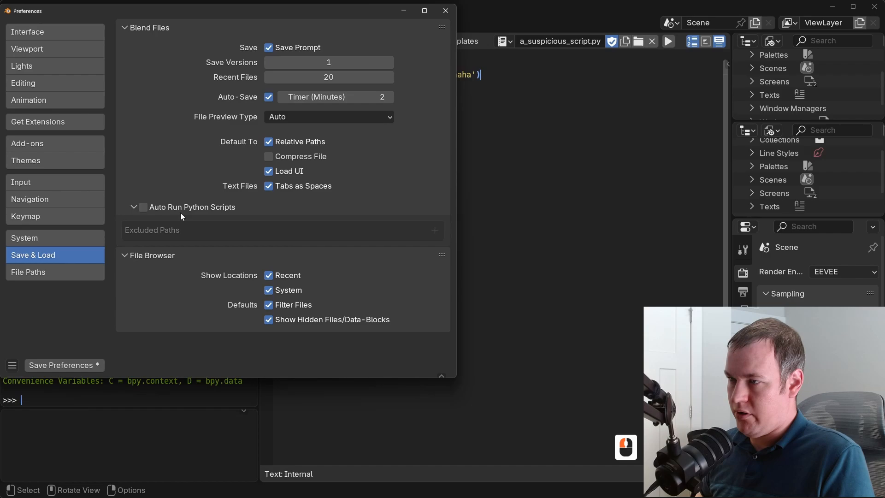
mouse_move(144, 206)
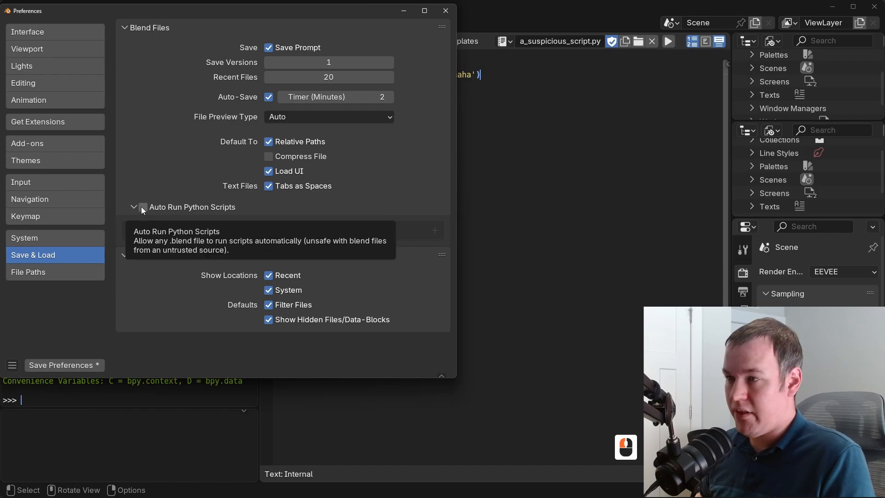
left_click(143, 207)
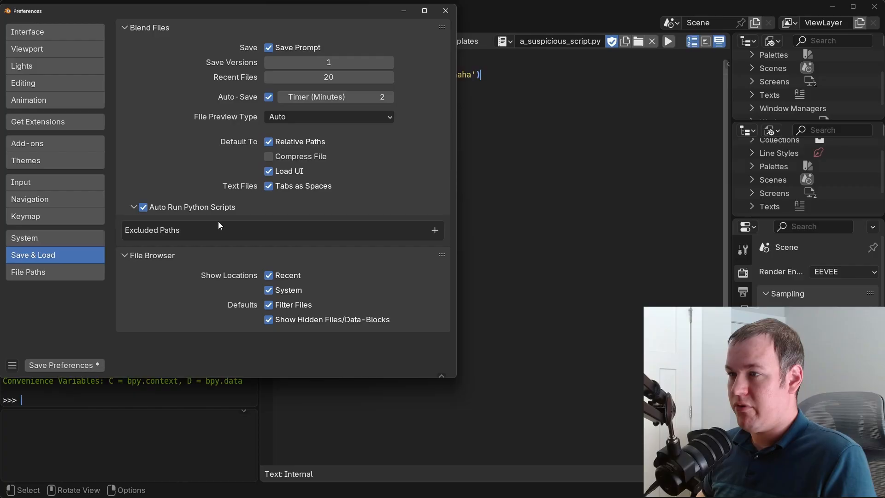
mouse_move(434, 230)
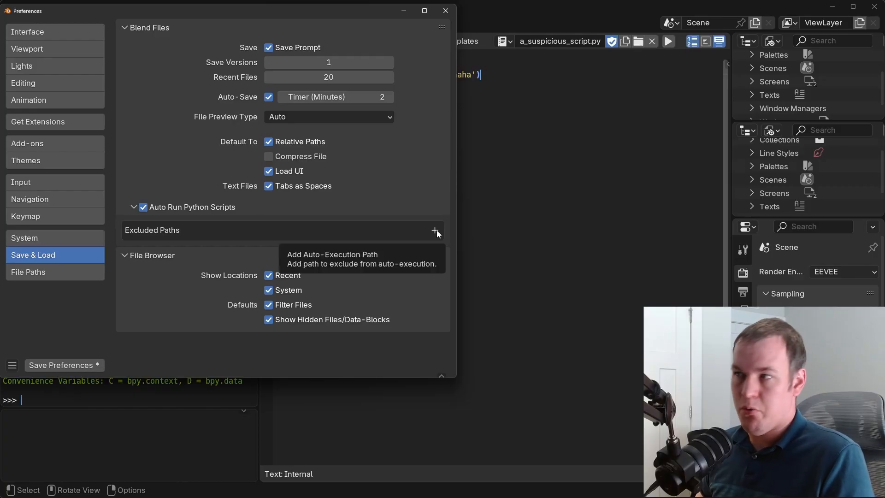
mouse_move(415, 234)
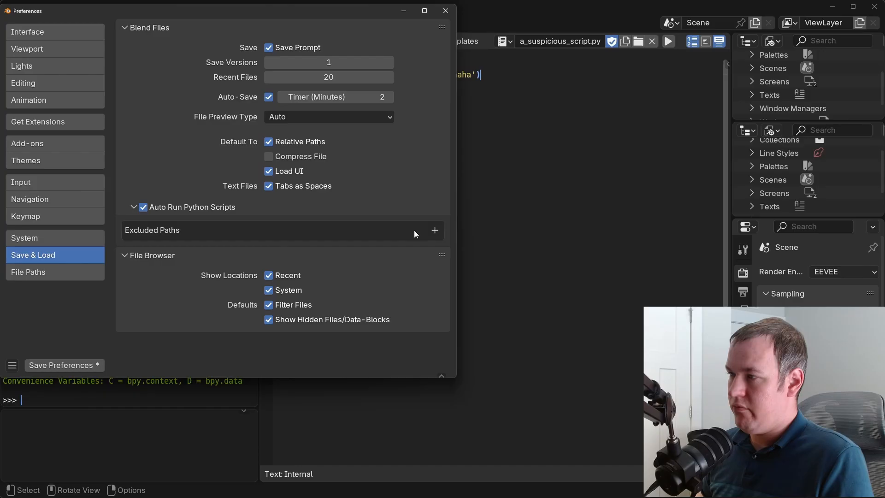
left_click(434, 230)
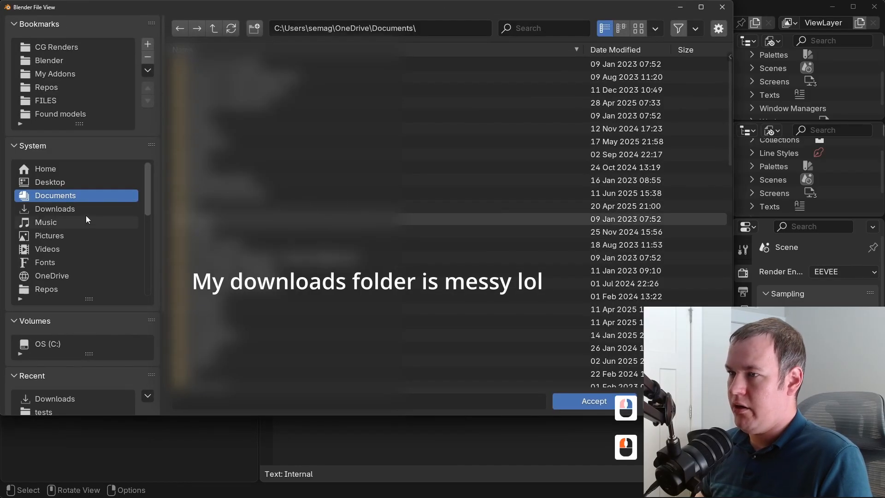
Add the Downloads folder as an excluded path for automatic script execution
left_click(54, 208)
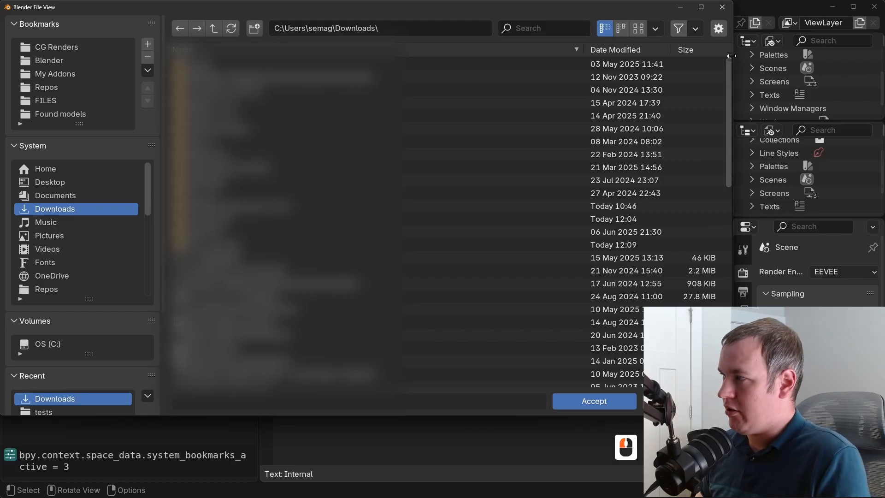
left_click(718, 29)
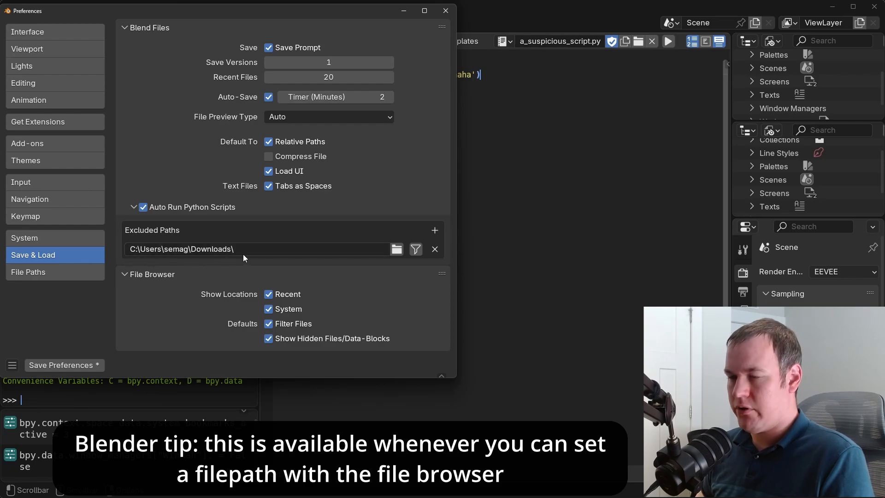
mouse_move(214, 255)
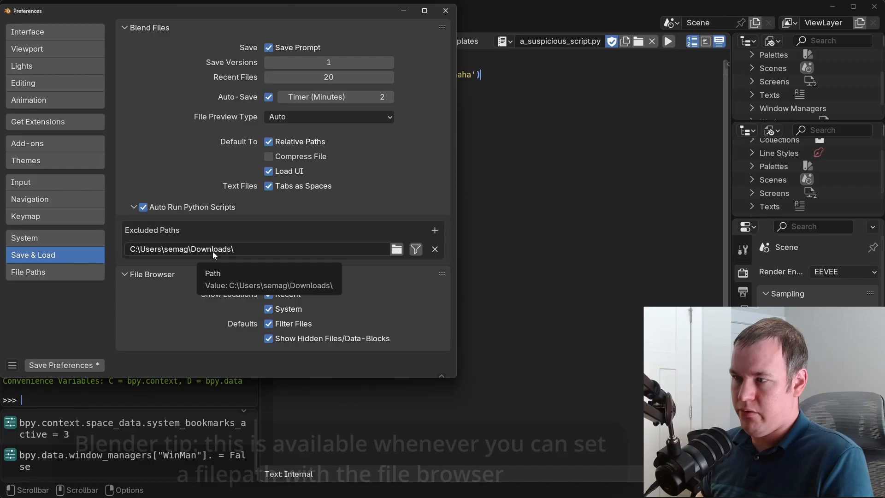
mouse_move(200, 216)
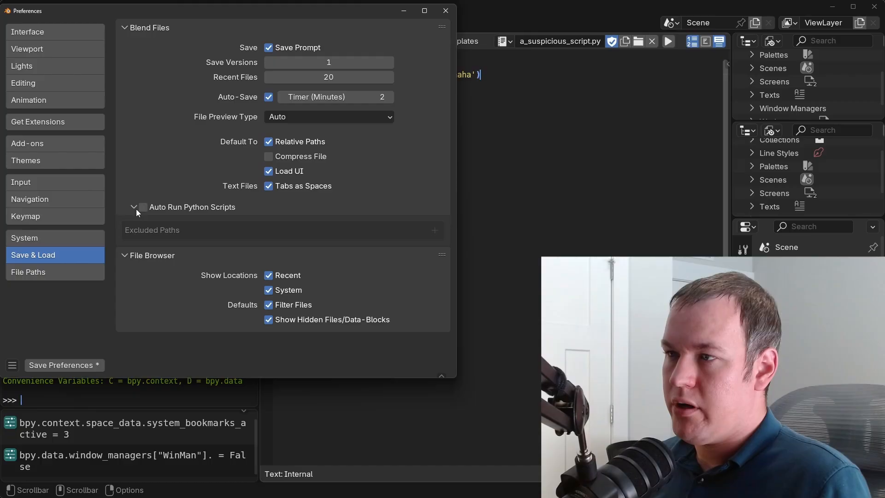
mouse_move(144, 213)
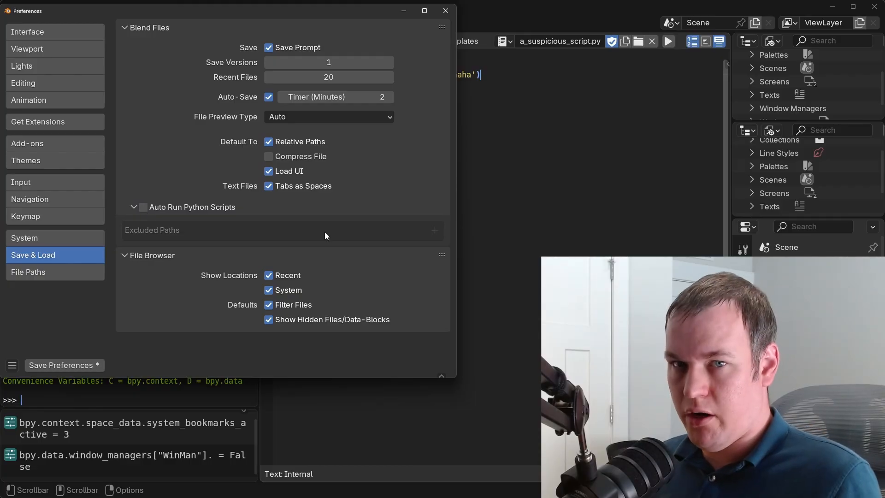
mouse_move(329, 256)
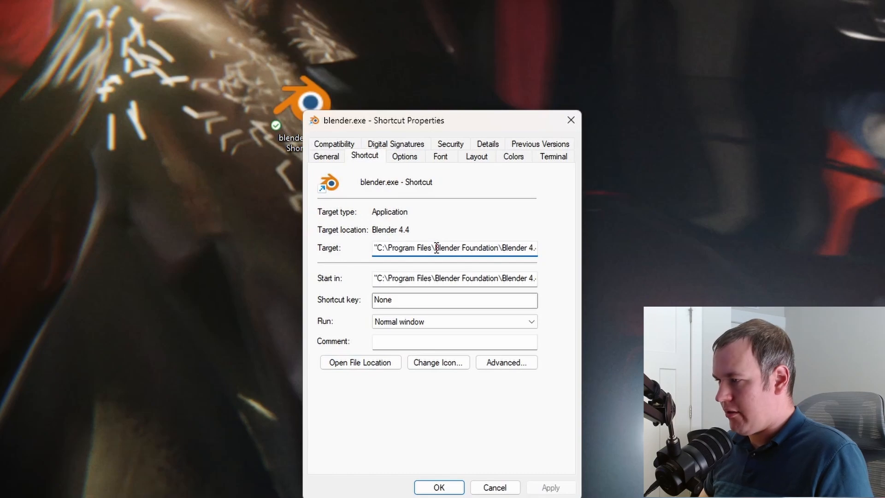
Append --disable-autoexec to the shortcut target (noting --enable-autoexec as the opposite flag)
key("End")
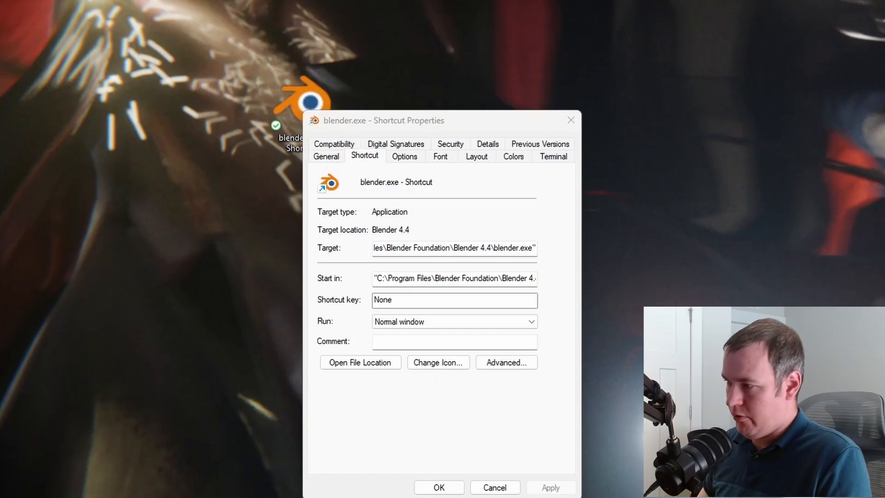
type("--disable-autoexec")
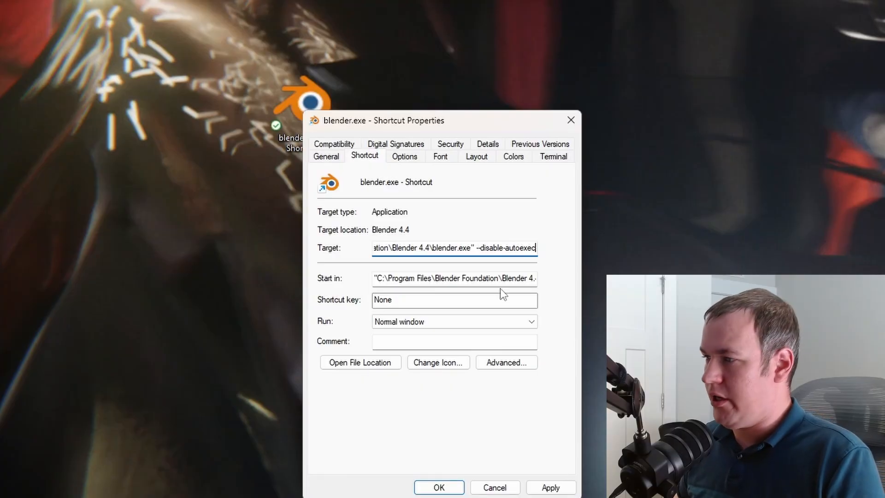
mouse_move(592, 251)
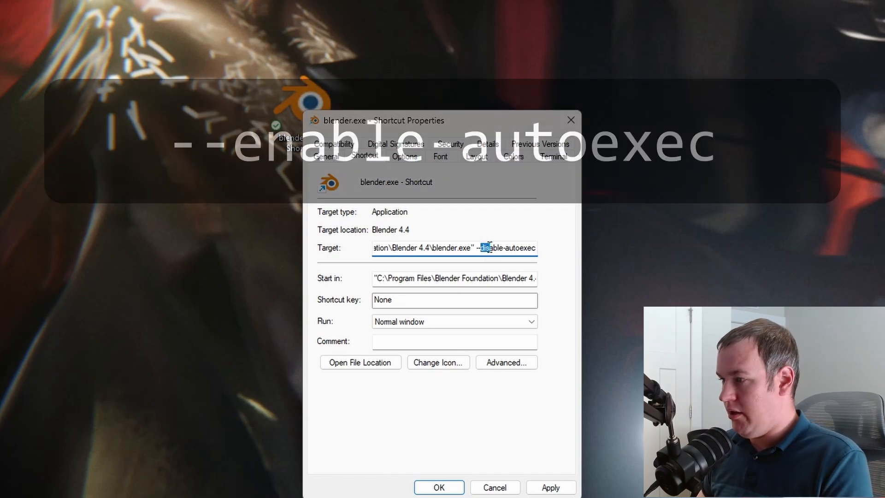
type("--enable-autoexec")
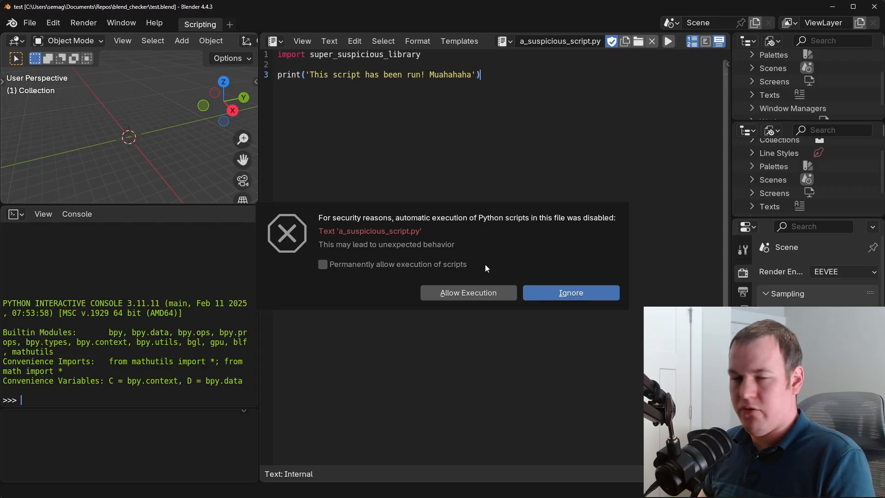
mouse_move(396, 267)
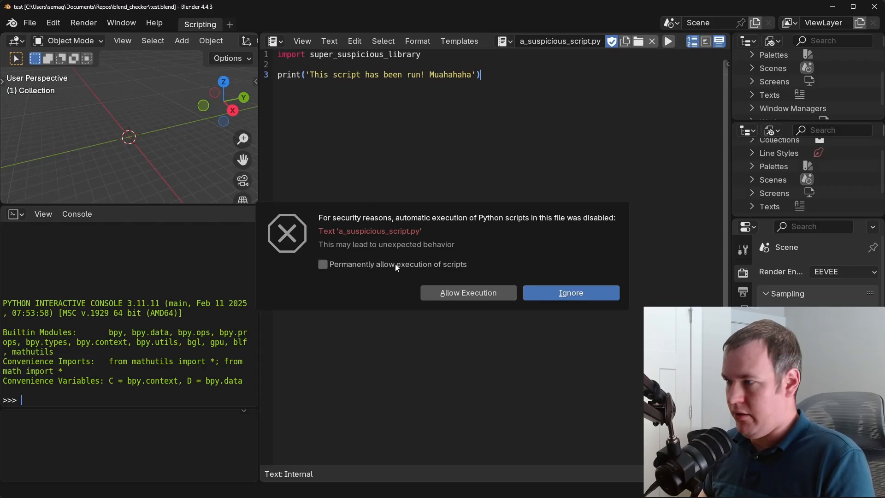
mouse_move(570, 292)
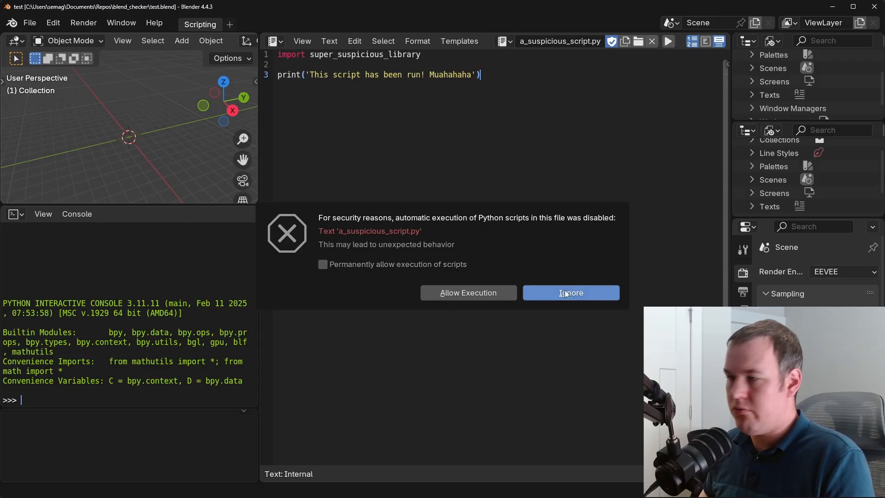
Ignore the script-blocked warning so test.blend's scripts stay unexecuted
left_click(570, 292)
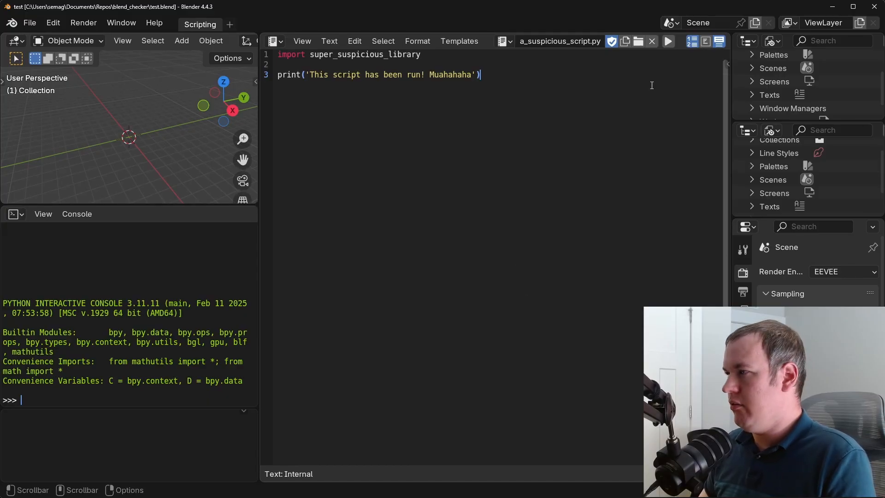
mouse_move(667, 40)
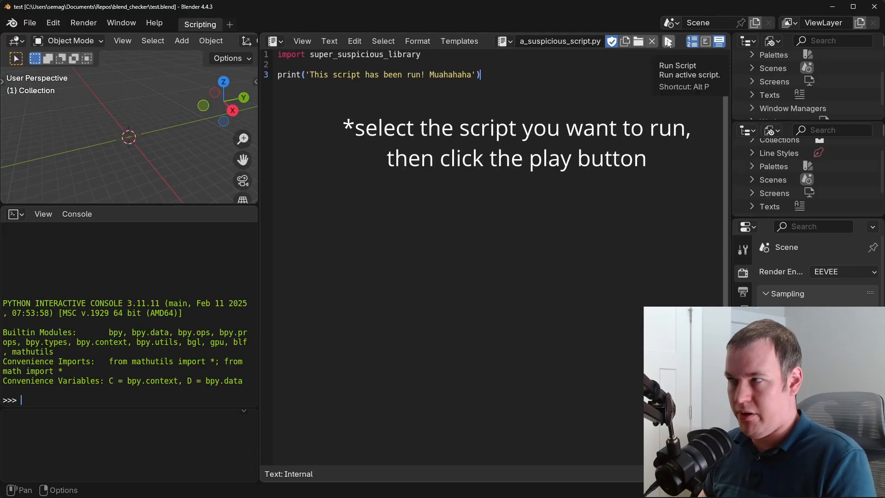